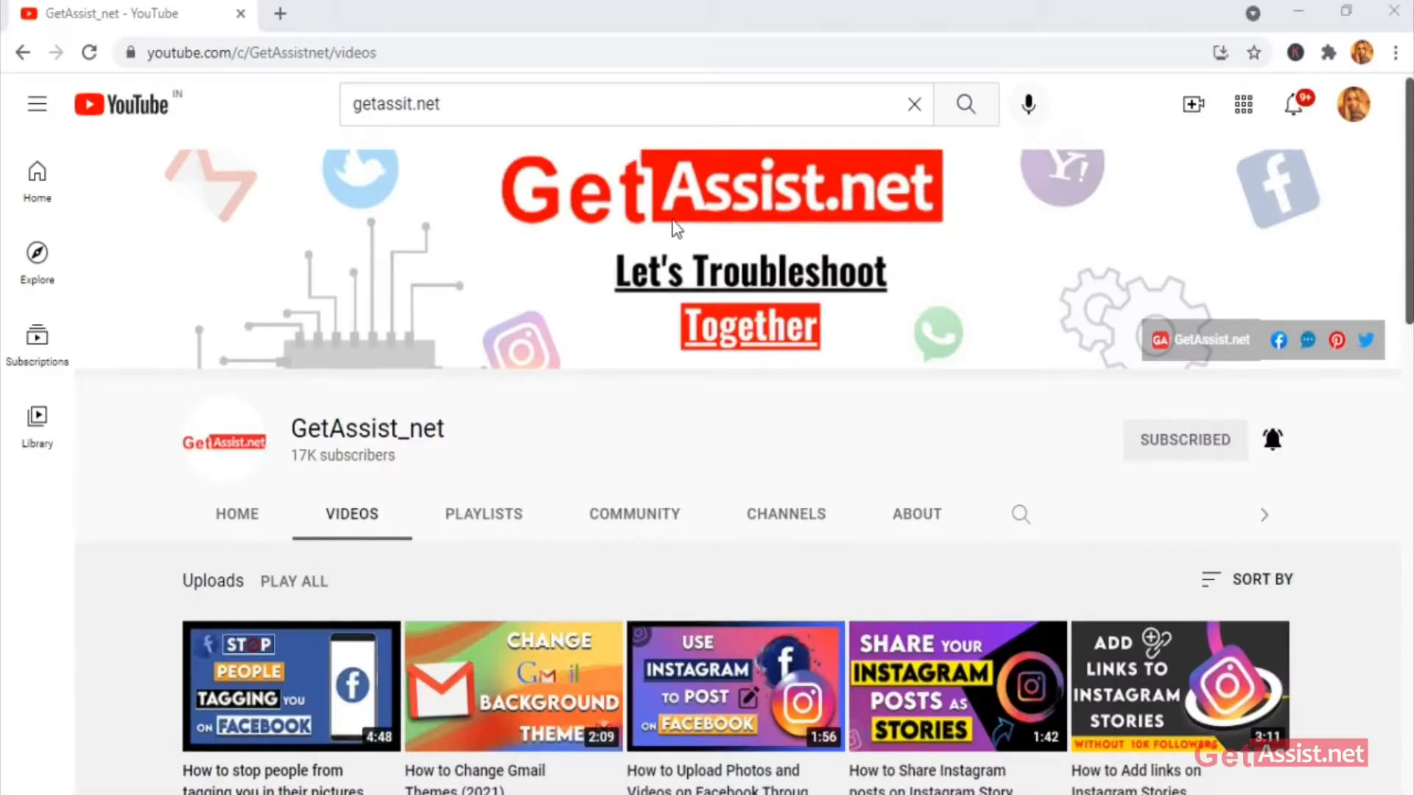
- Launch Messenger from the home screen and open its profile settings page
scroll(down, 3)
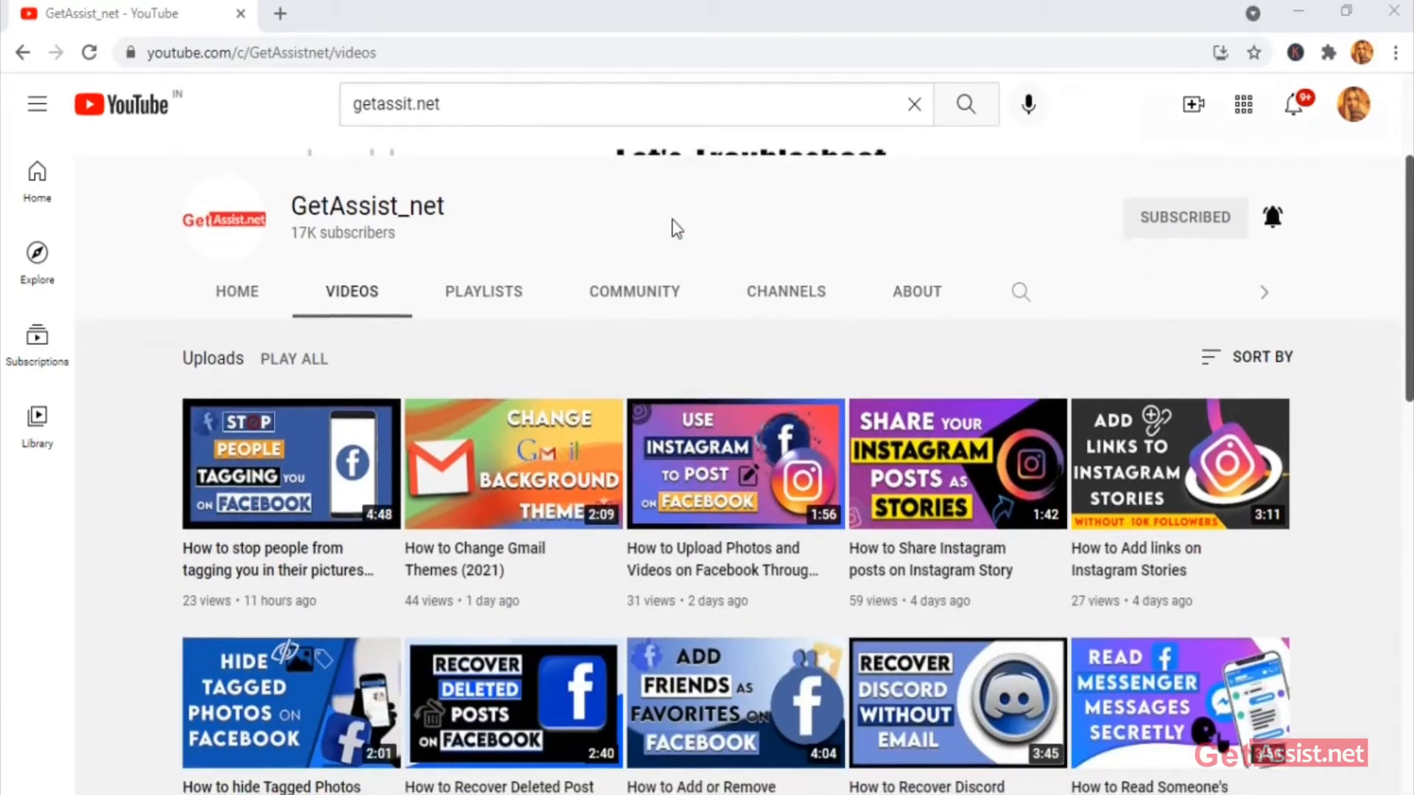
scroll(down, 3)
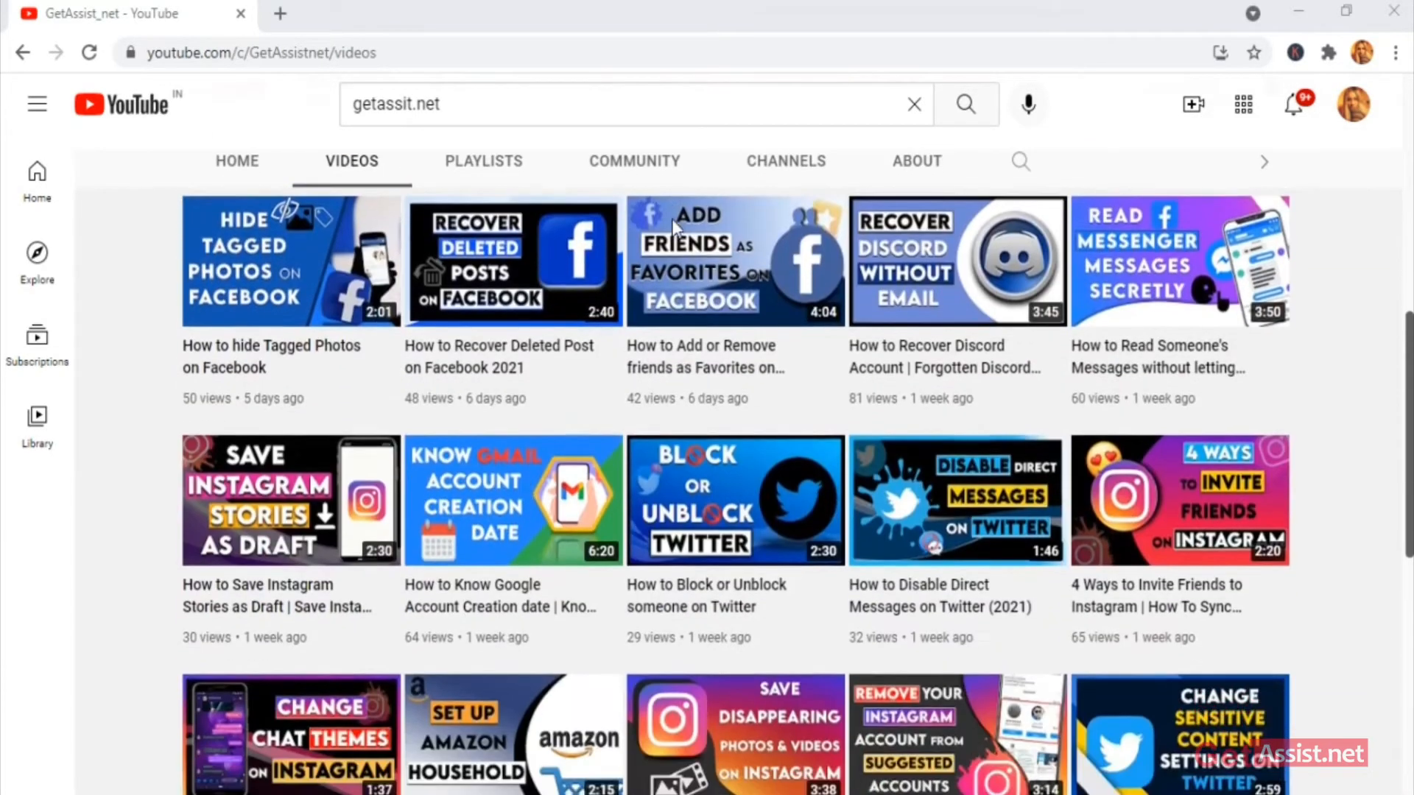
scroll(down, 3)
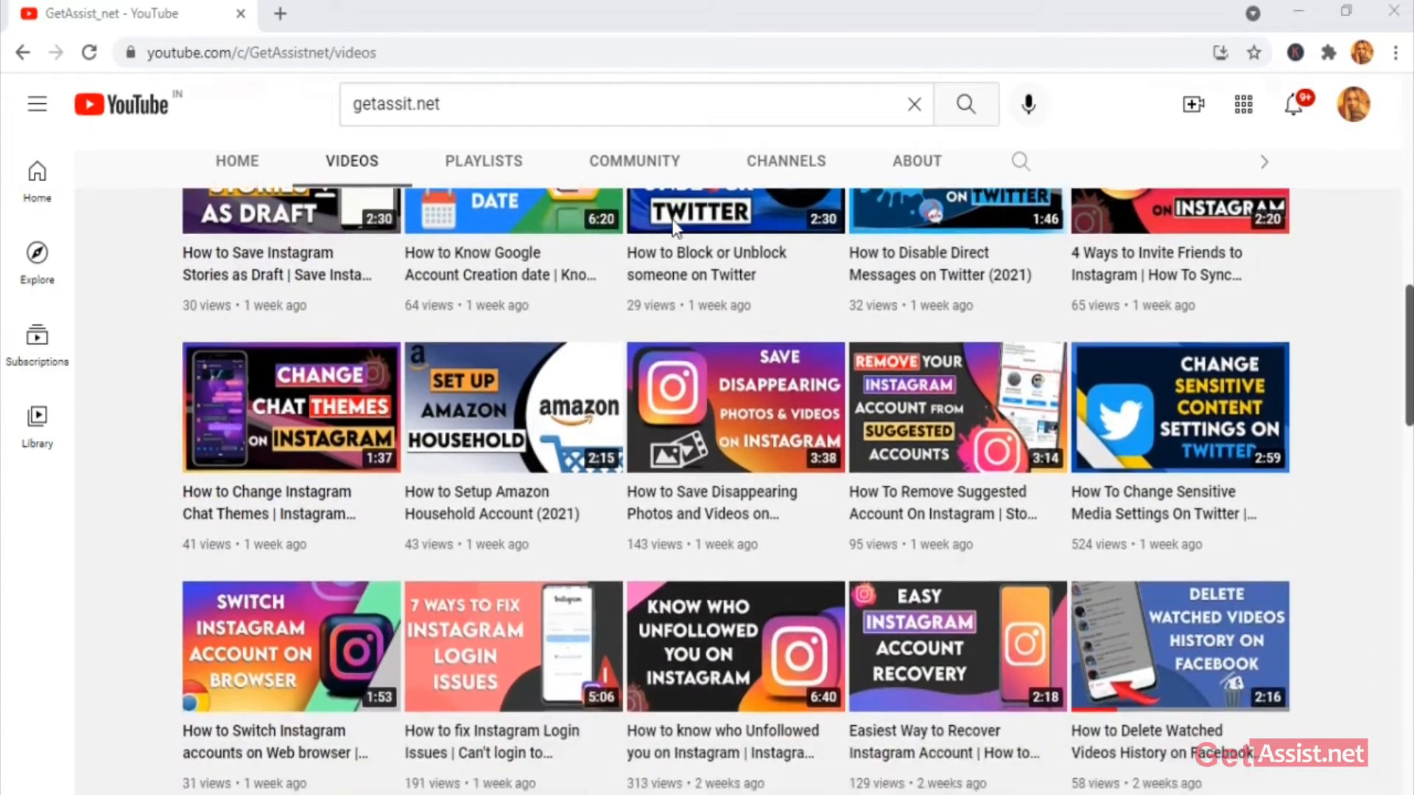
scroll(down, 3)
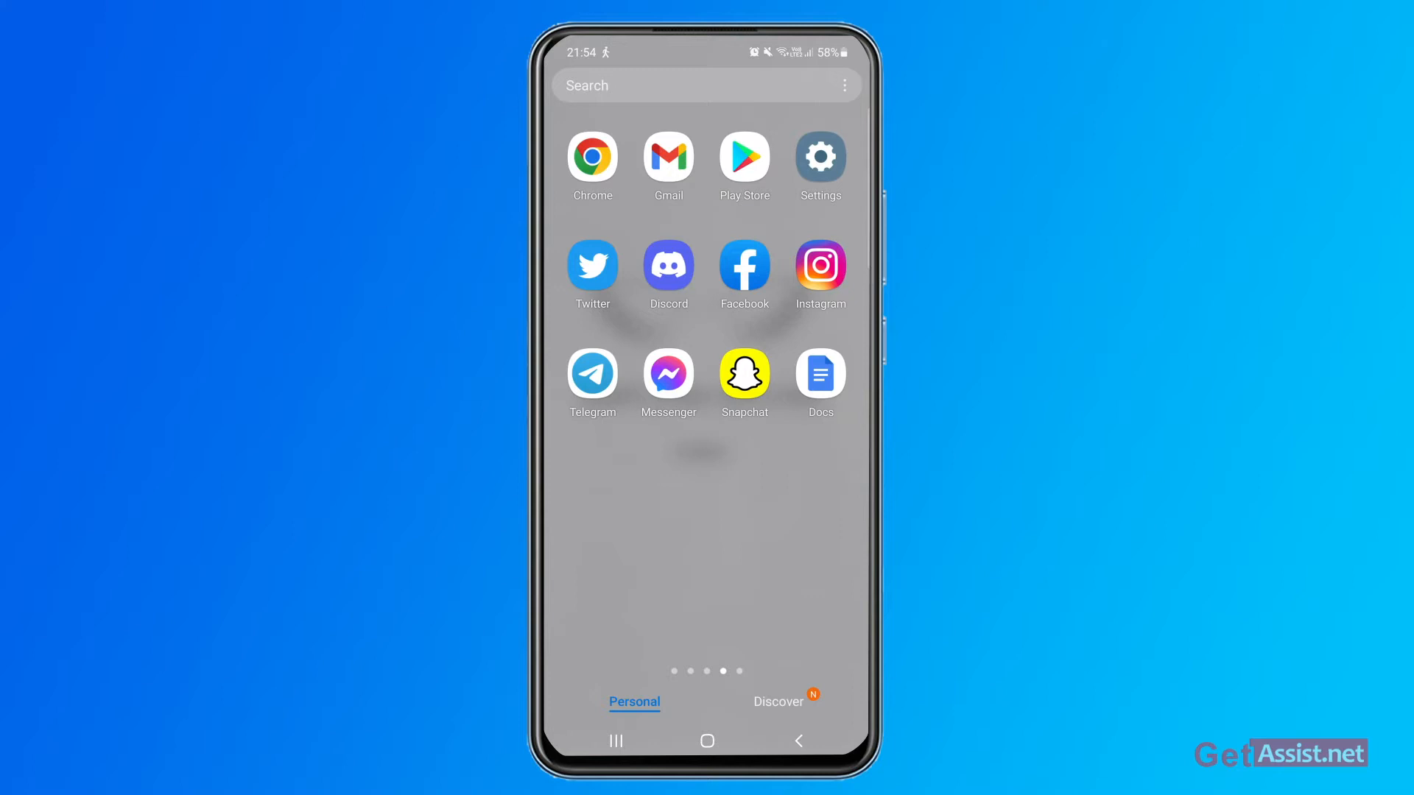
click(667, 370)
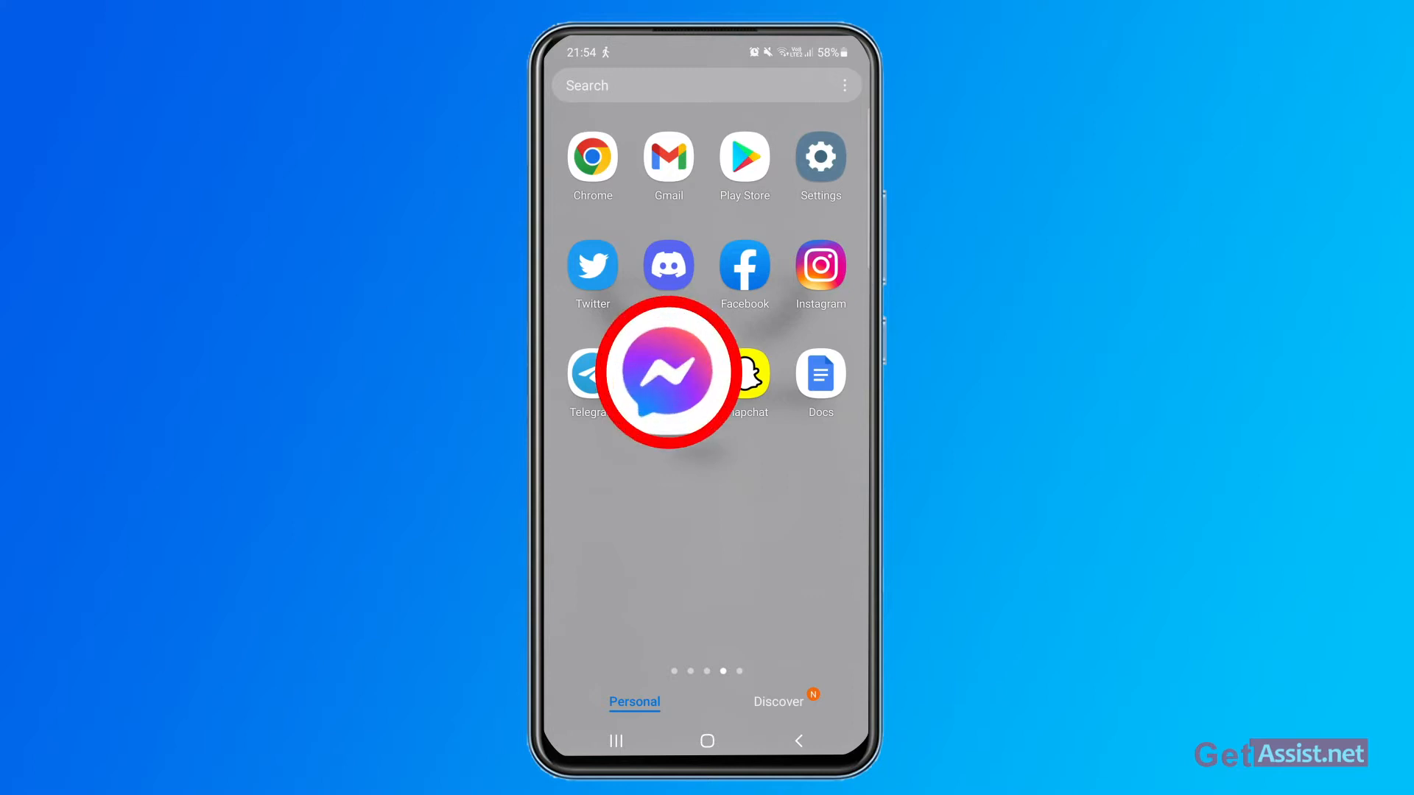
click(667, 371)
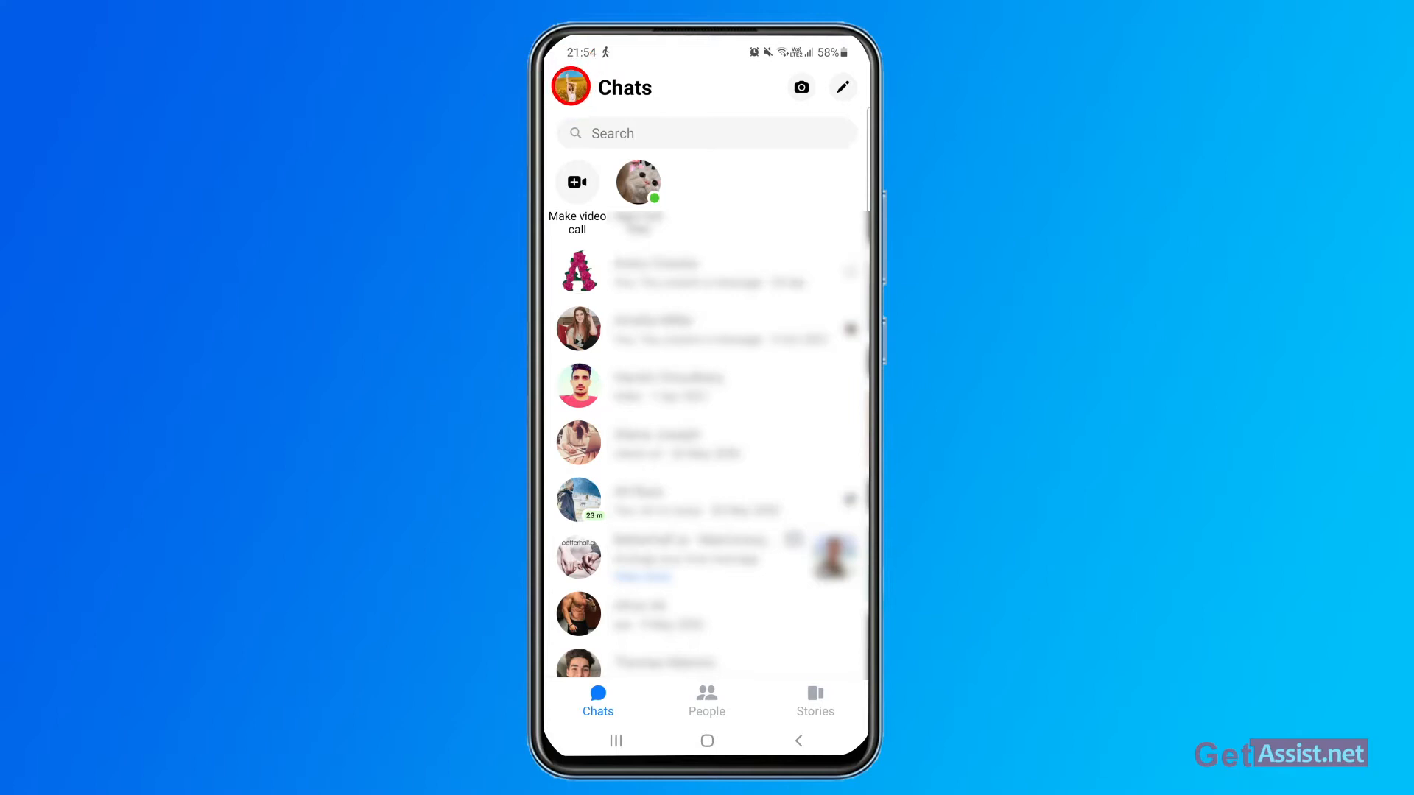
click(569, 86)
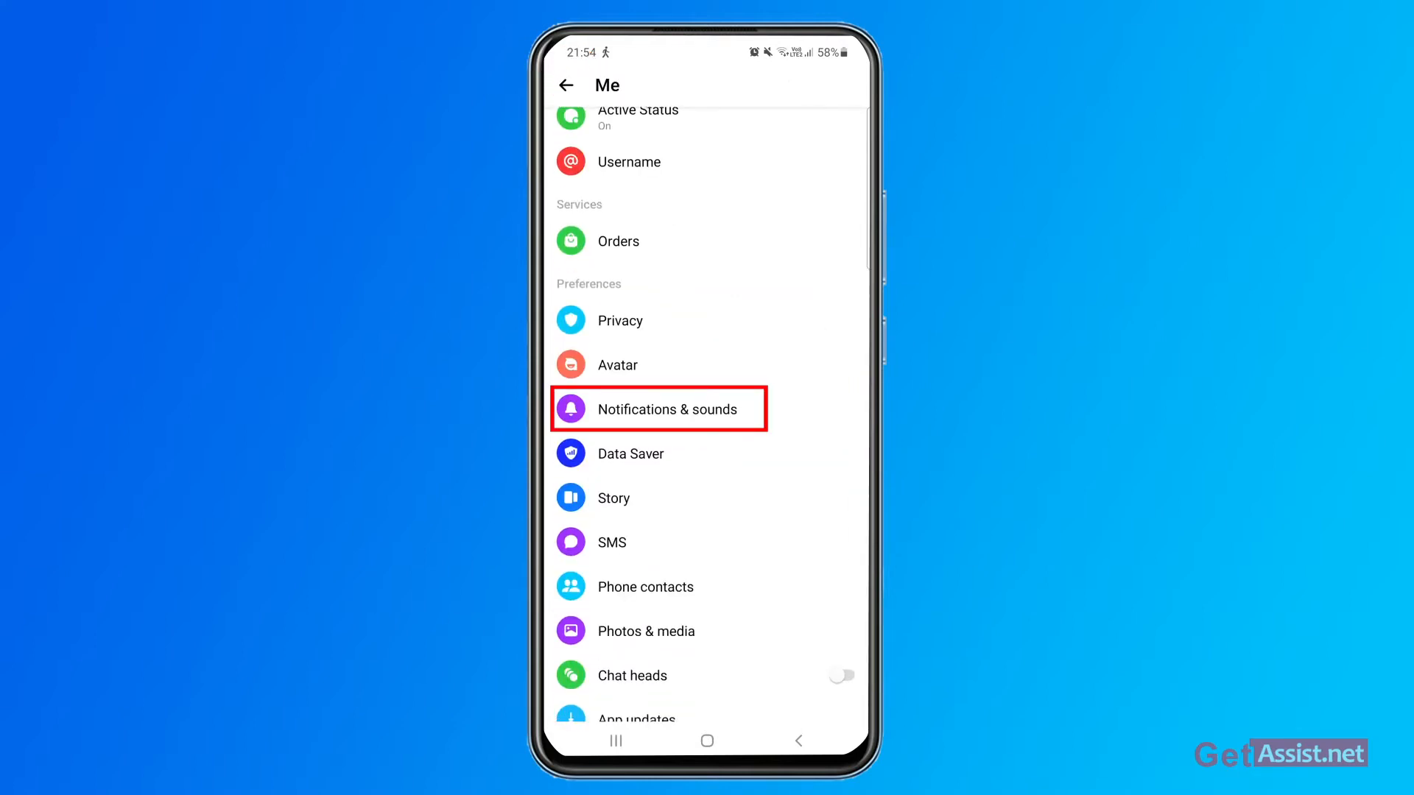
- Open Notifications & sounds, turn off new friend notifications, and bring up mute duration options
click(658, 409)
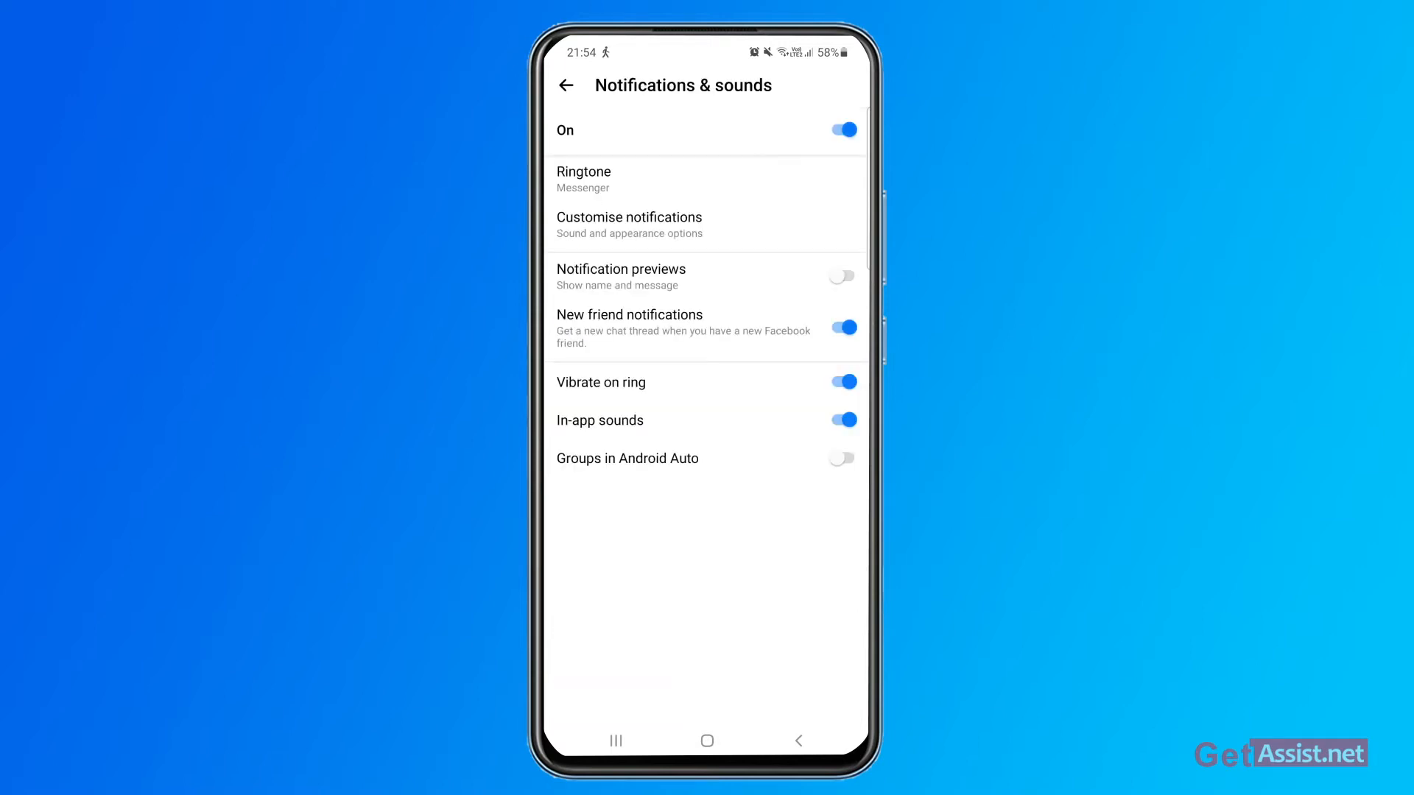
click(706, 327)
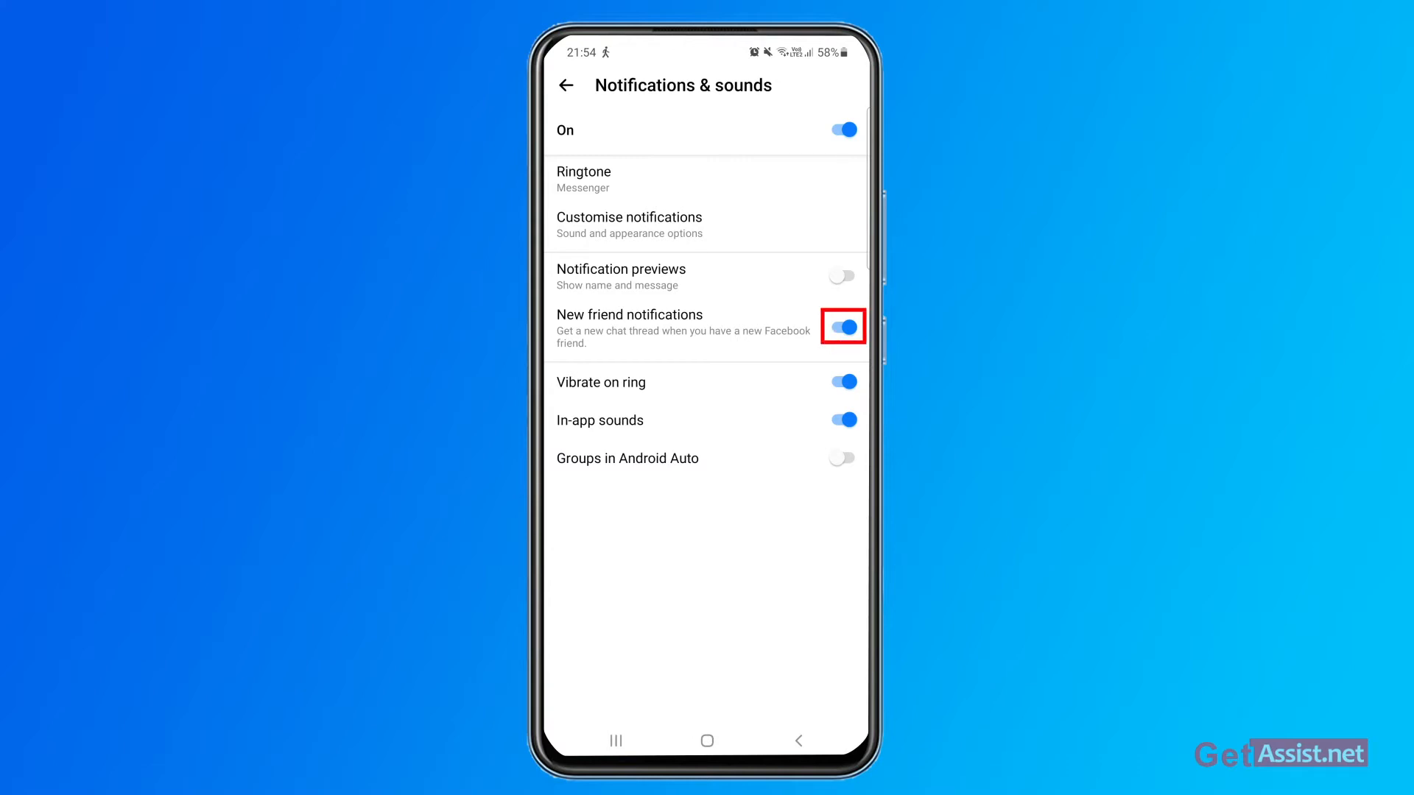
click(841, 130)
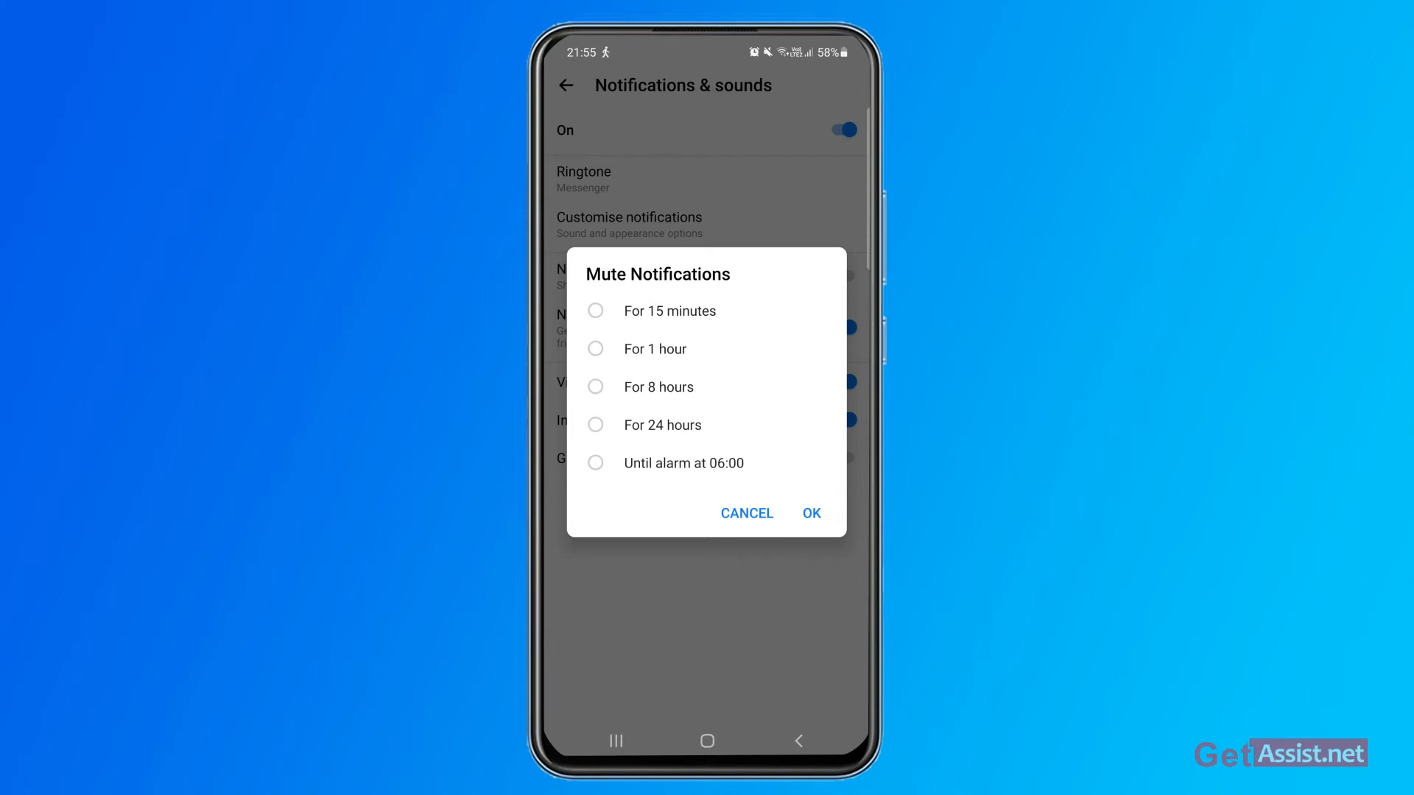
click(746, 514)
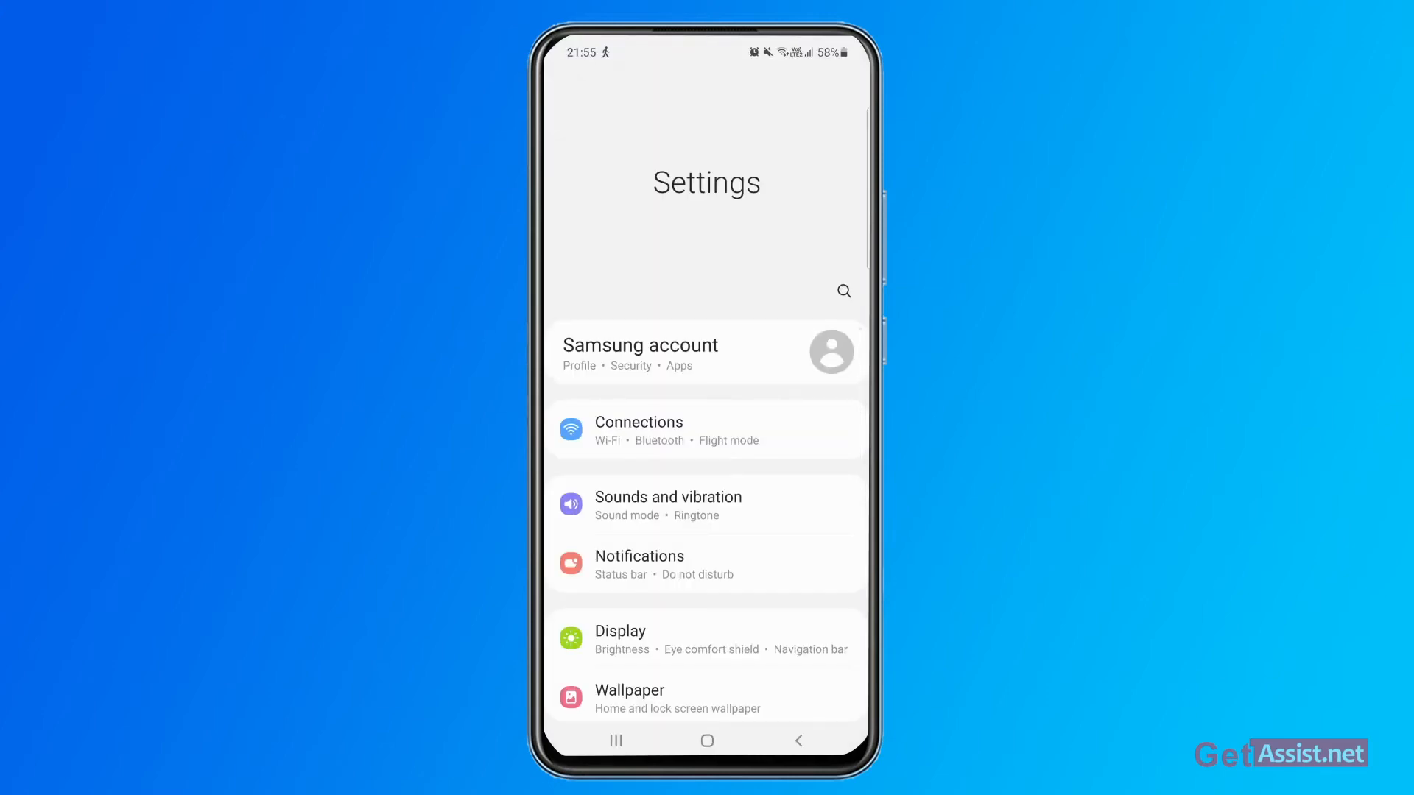
- Search Android Settings for Messenger to reach its App info page
click(843, 291)
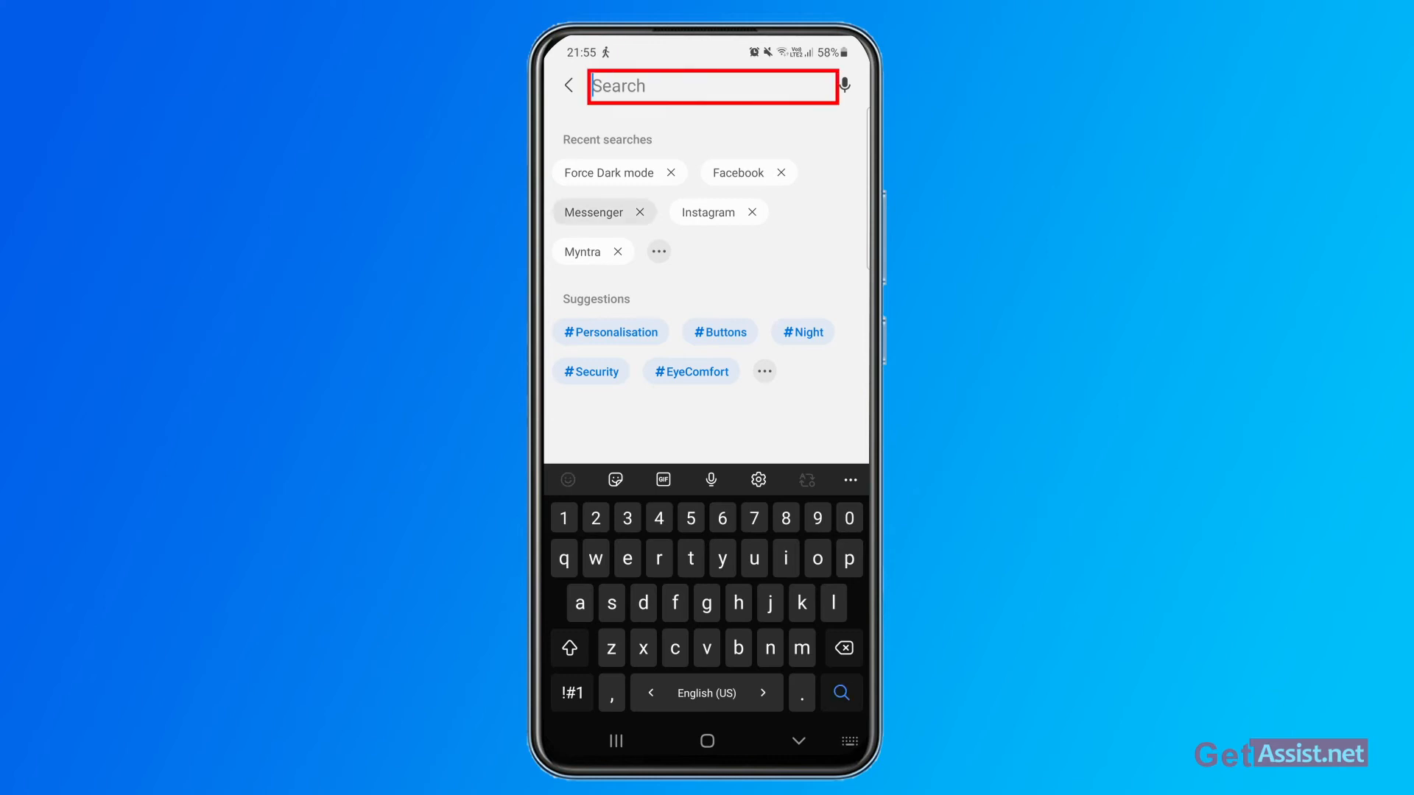
click(594, 212)
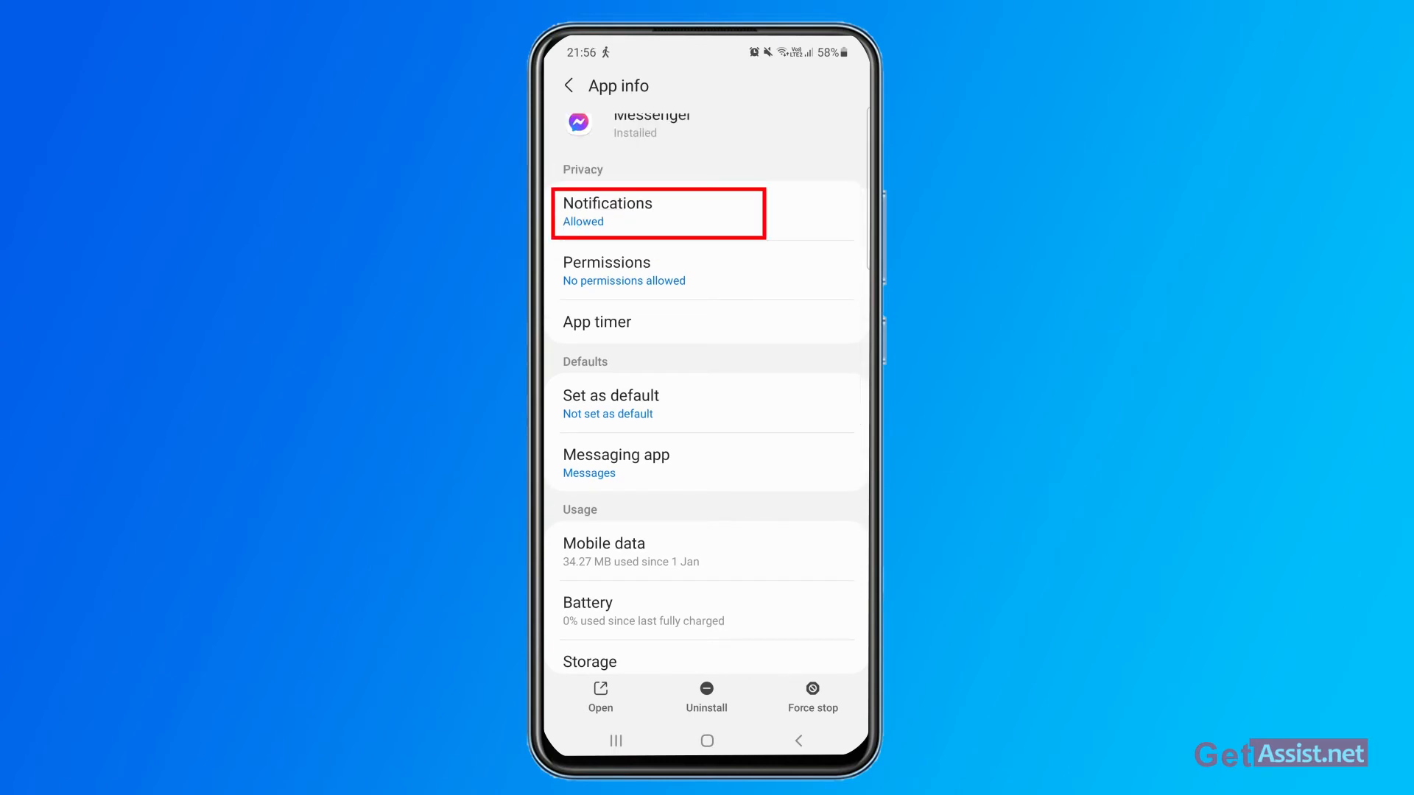
- In Messenger's notification settings, toggle Show notifications off, then back on
click(658, 213)
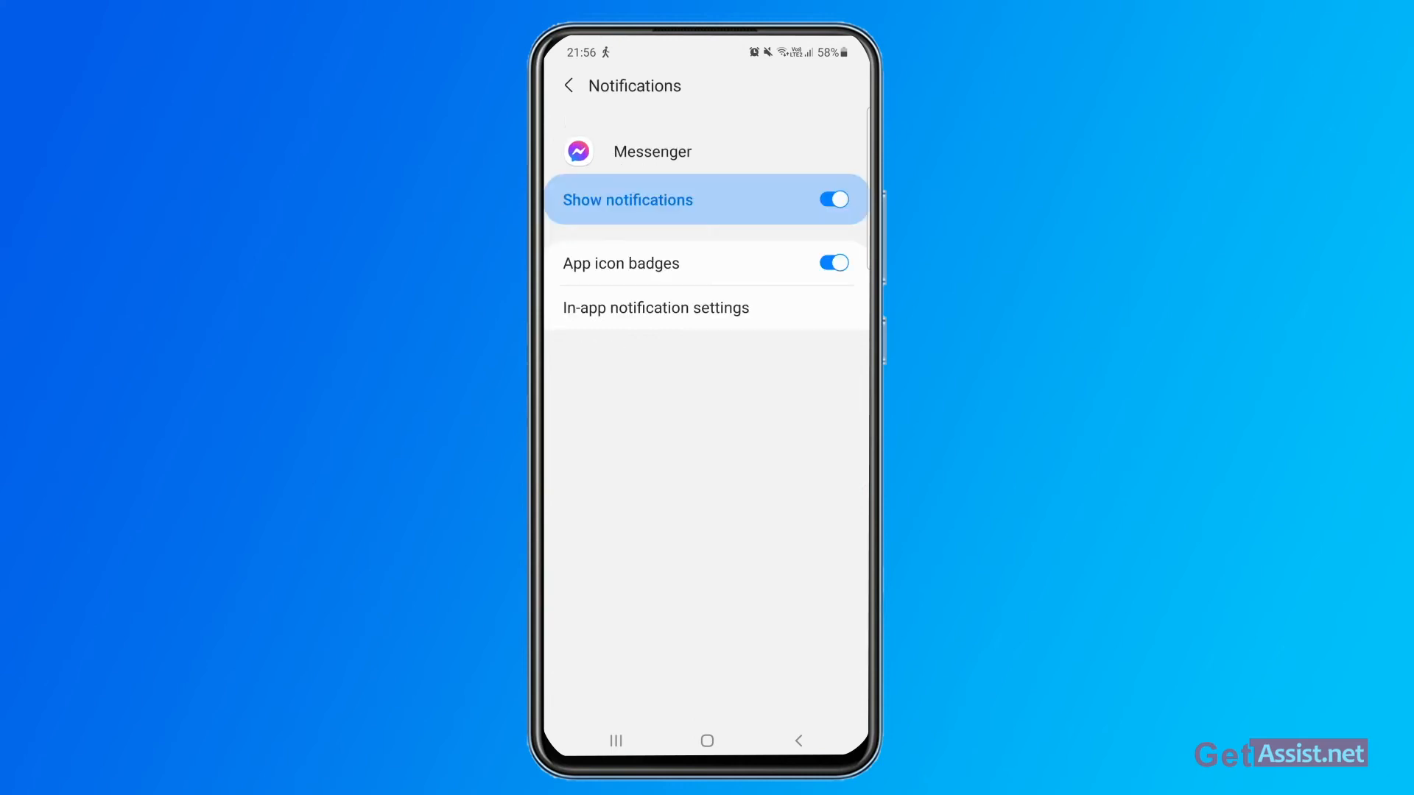
click(830, 199)
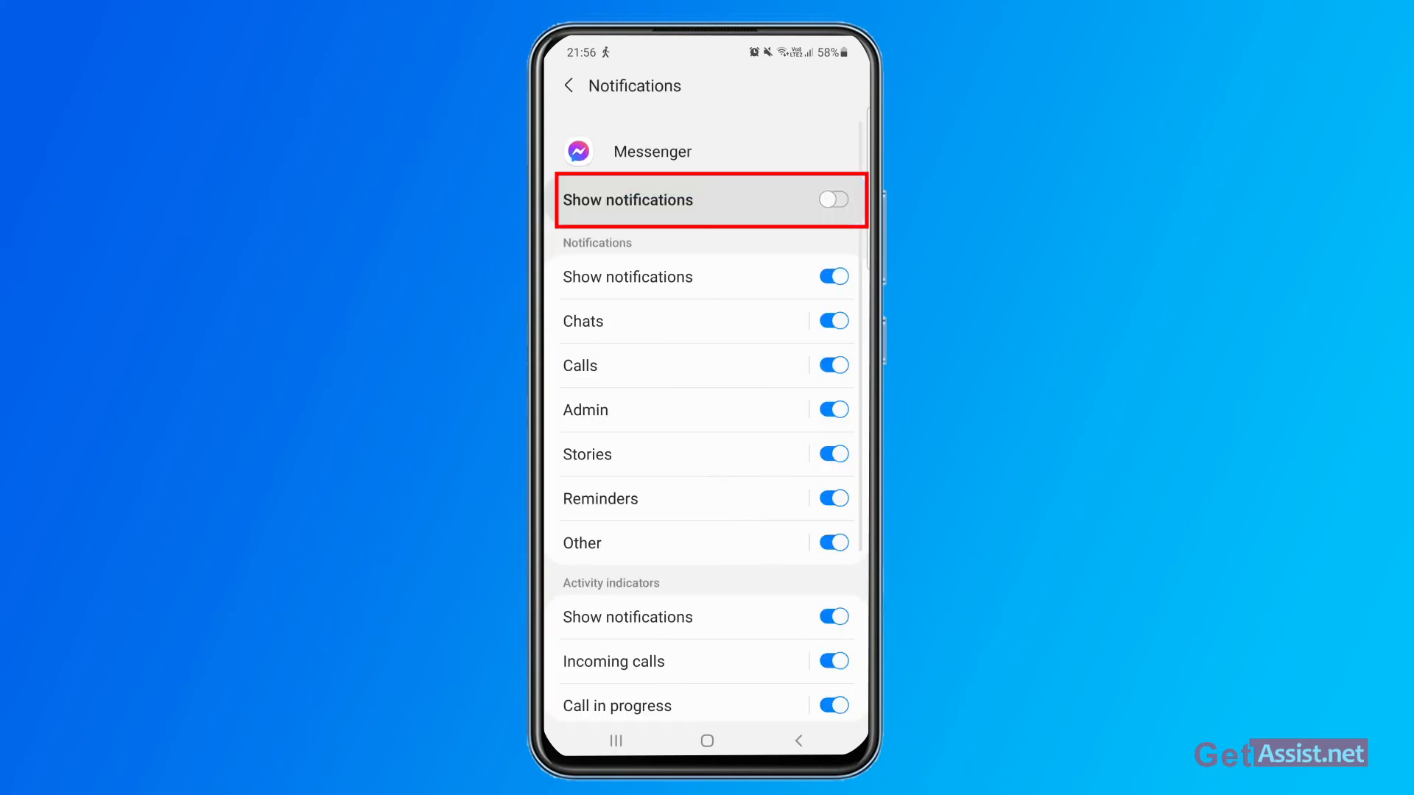
click(830, 200)
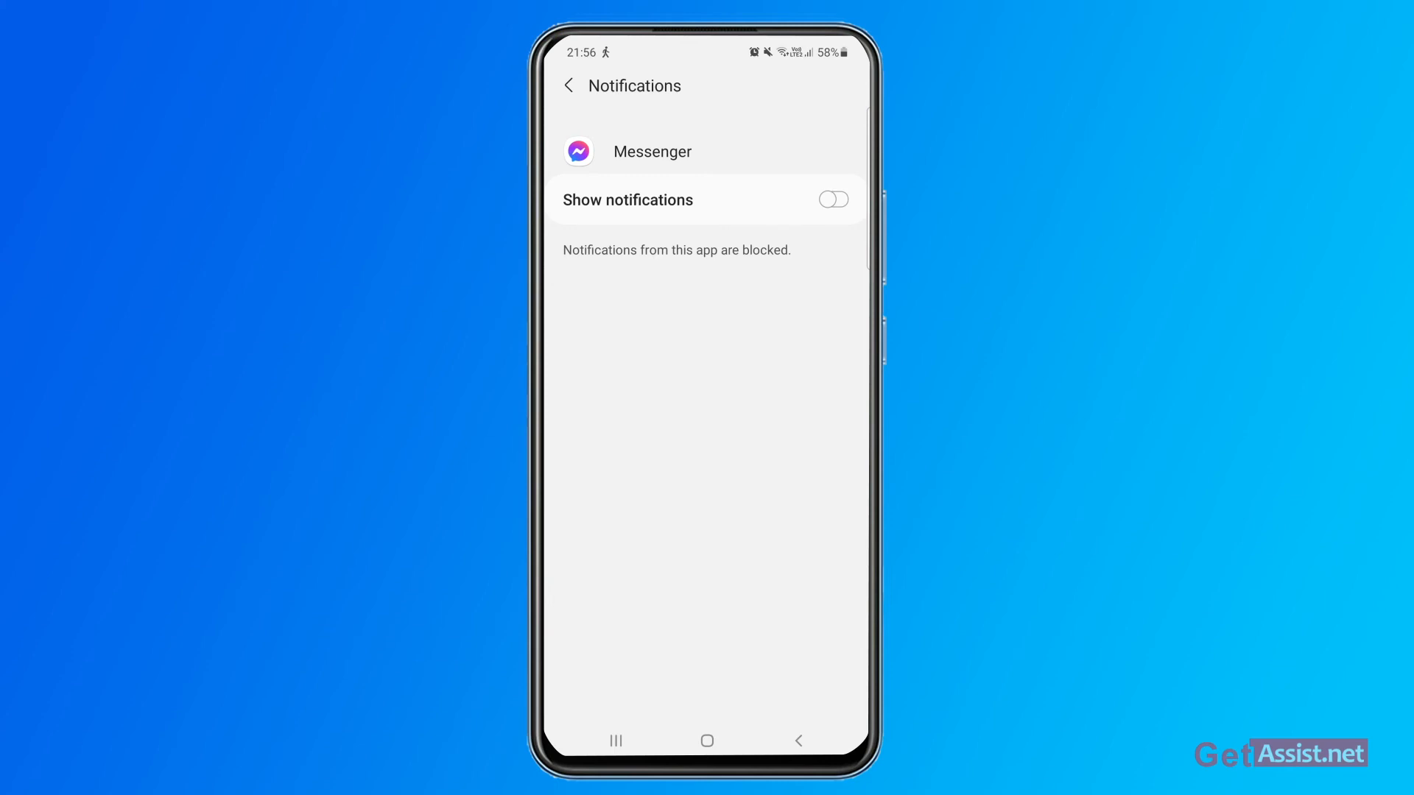
click(830, 200)
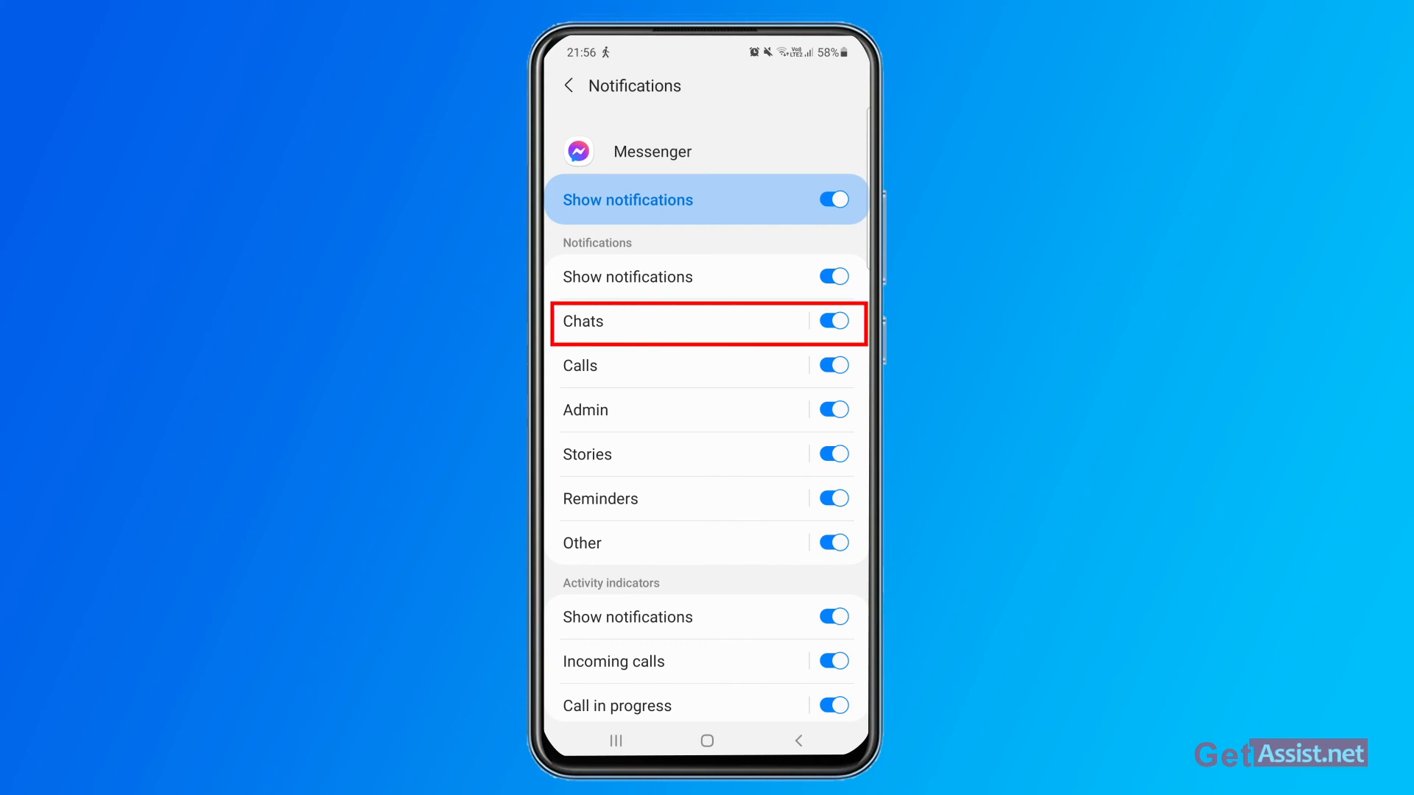
- Toggle Chats notifications off and back on, then switch off the Admin and Stories categories
click(831, 321)
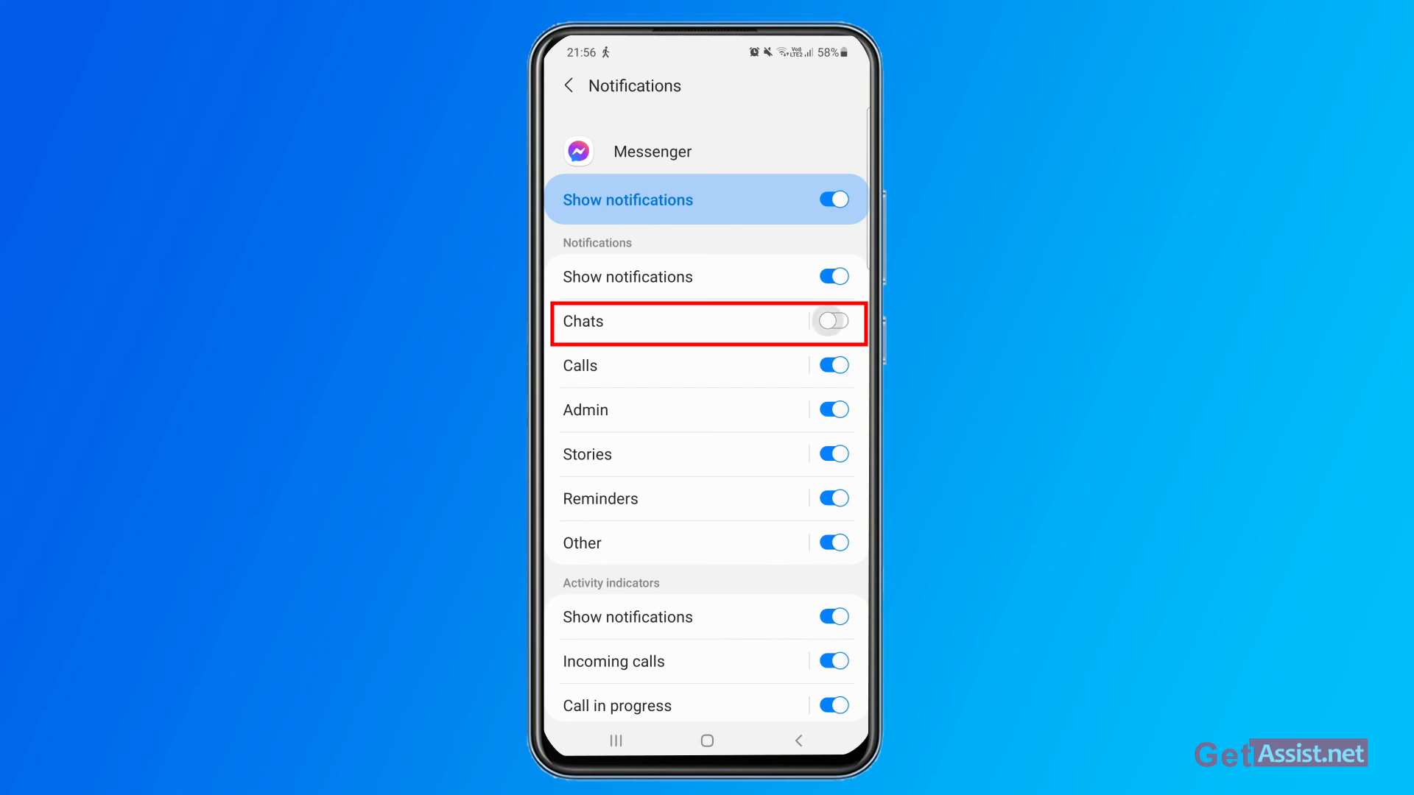
click(831, 321)
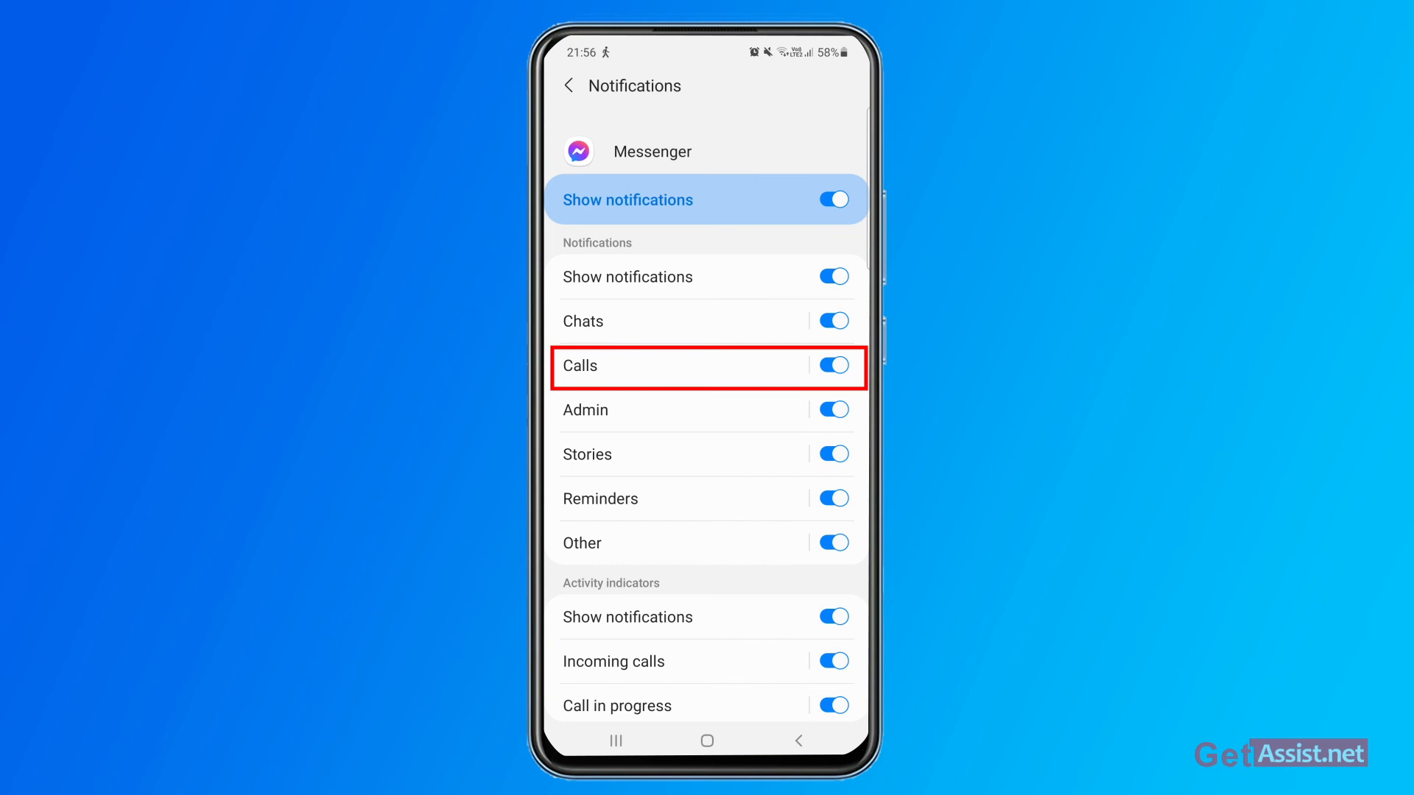
click(831, 366)
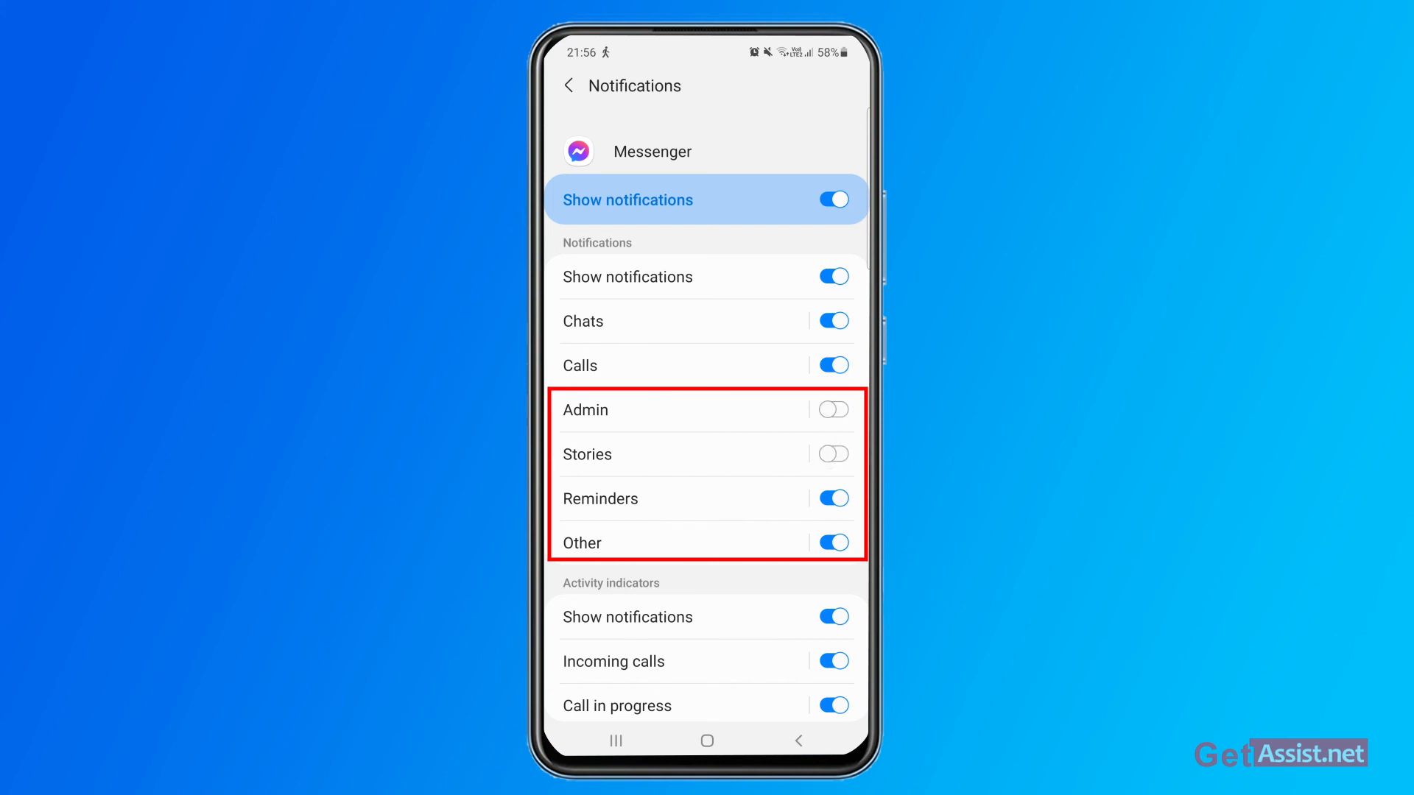
scroll(down, 3)
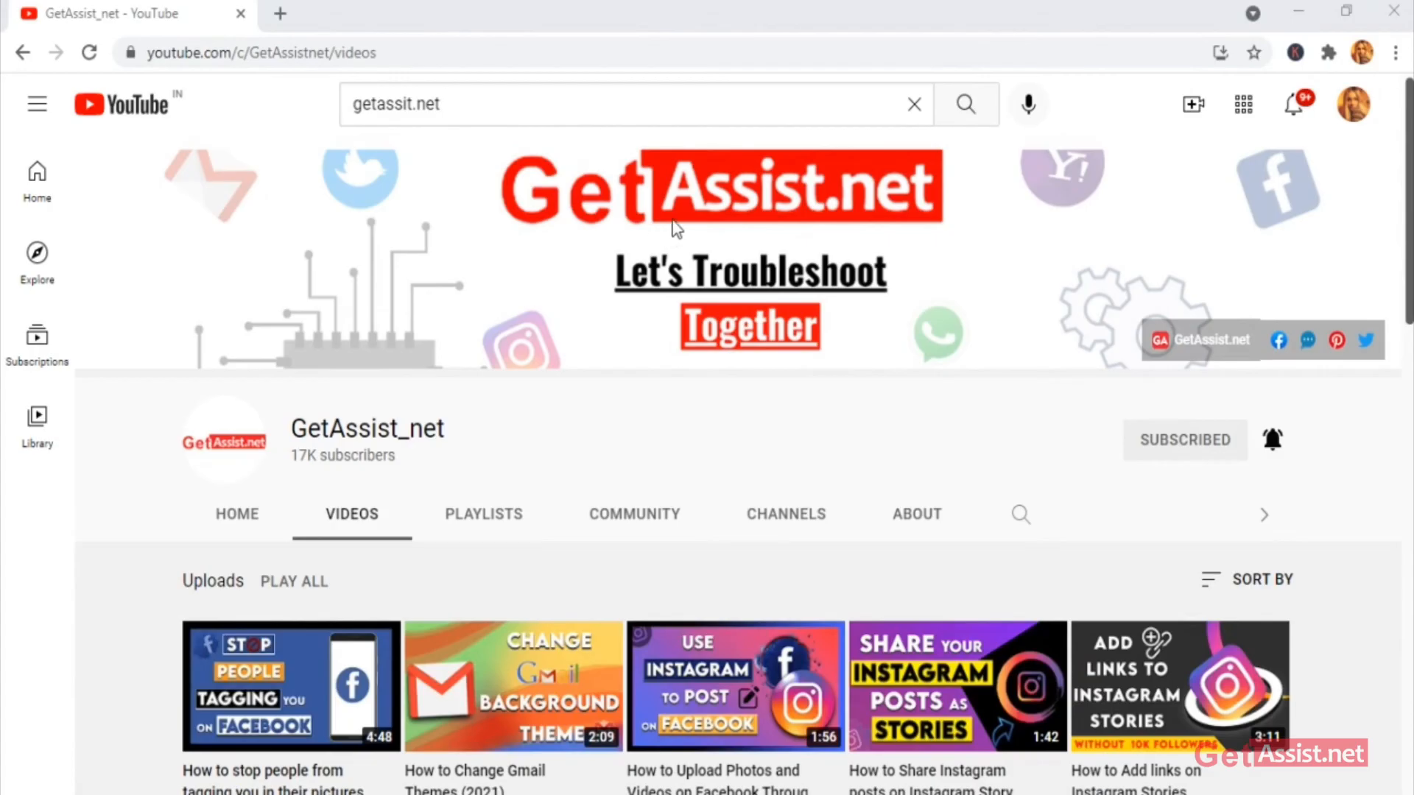
scroll(down, 3)
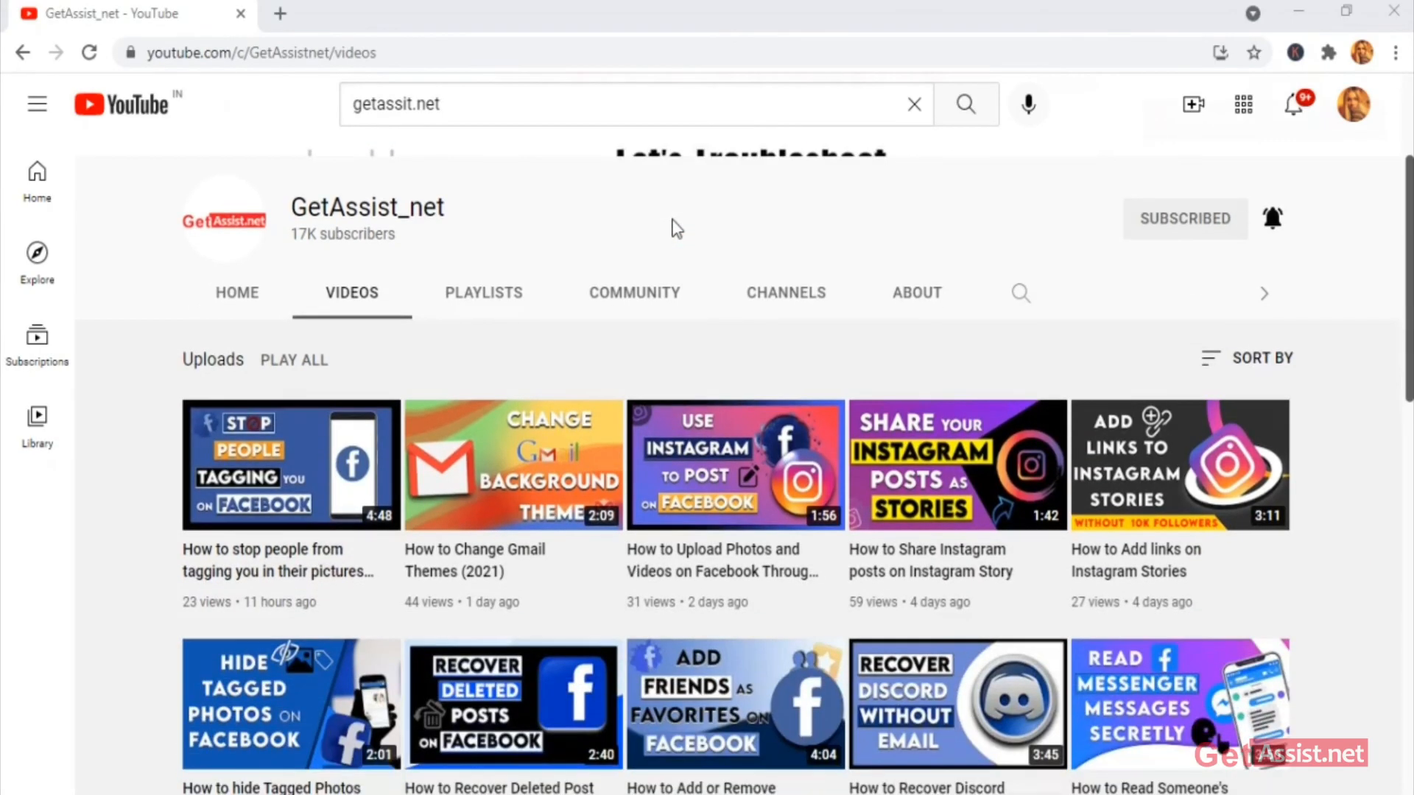
scroll(down, 3)
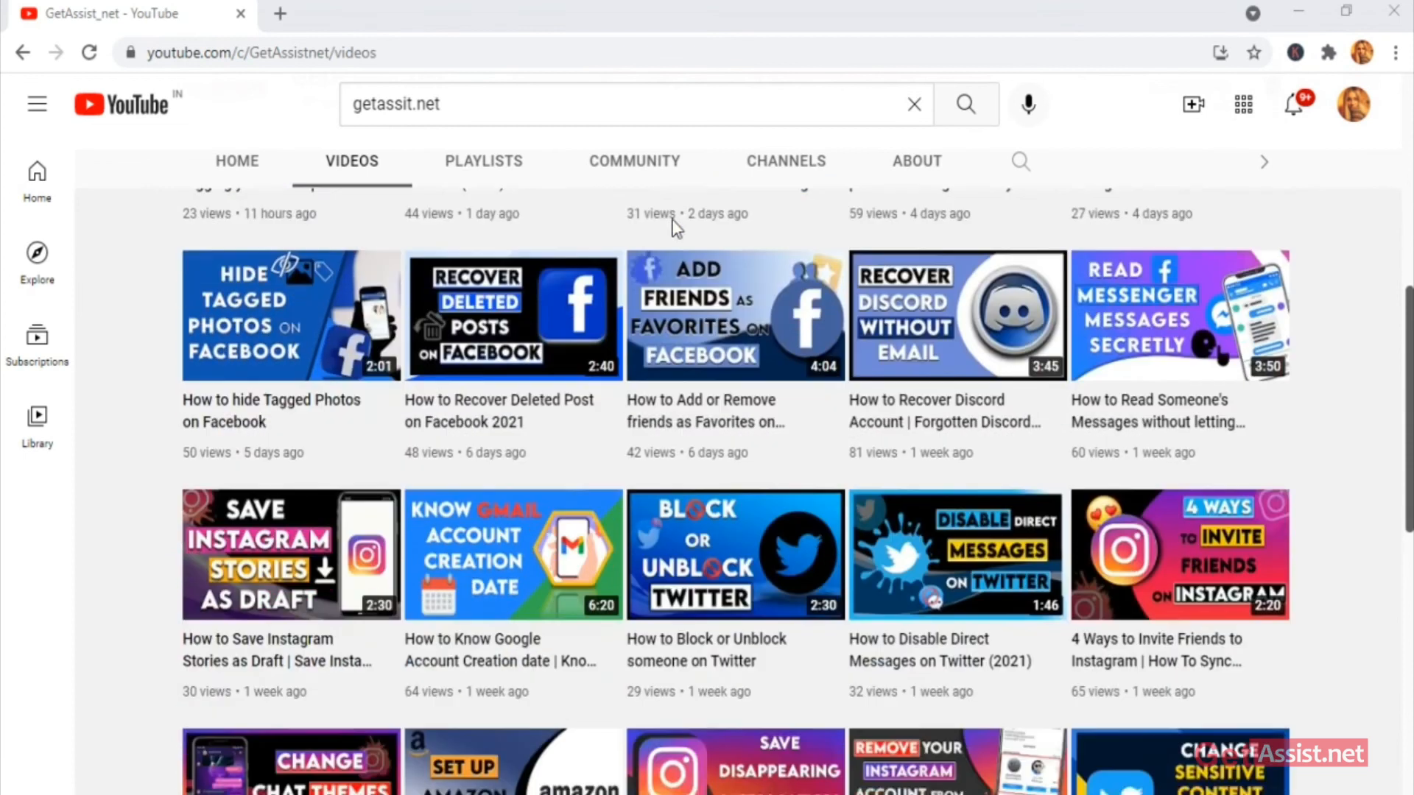
scroll(down, 3)
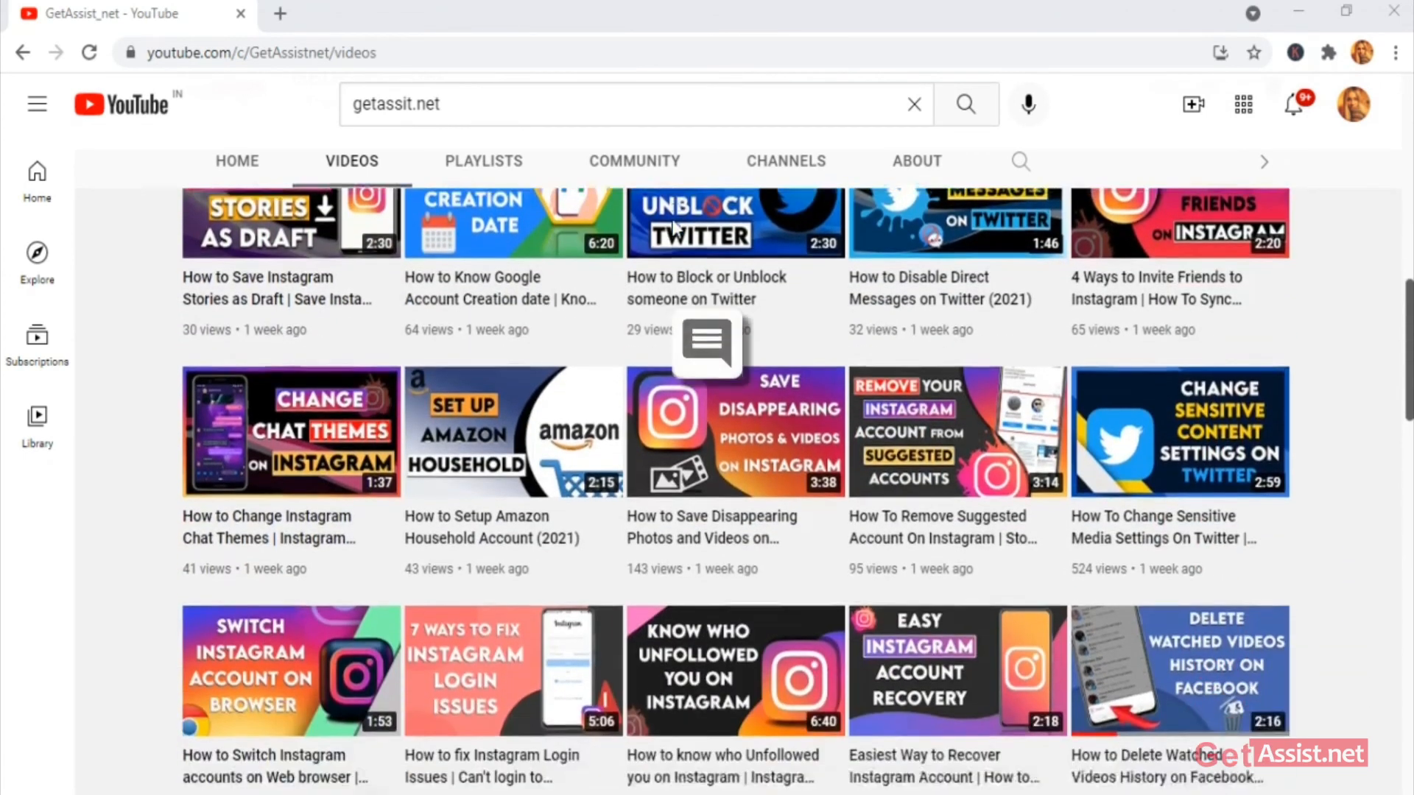
scroll(down, 3)
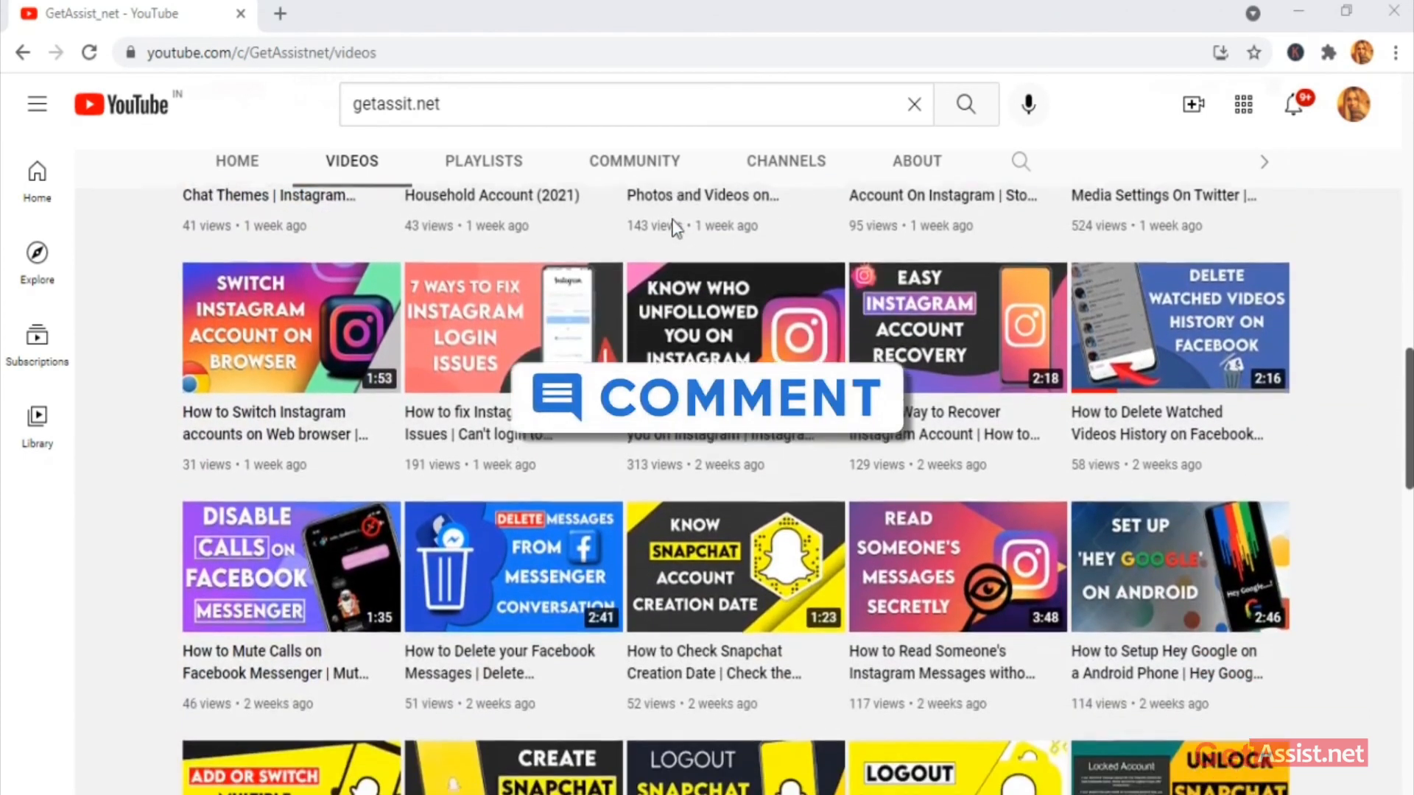
scroll(down, 3)
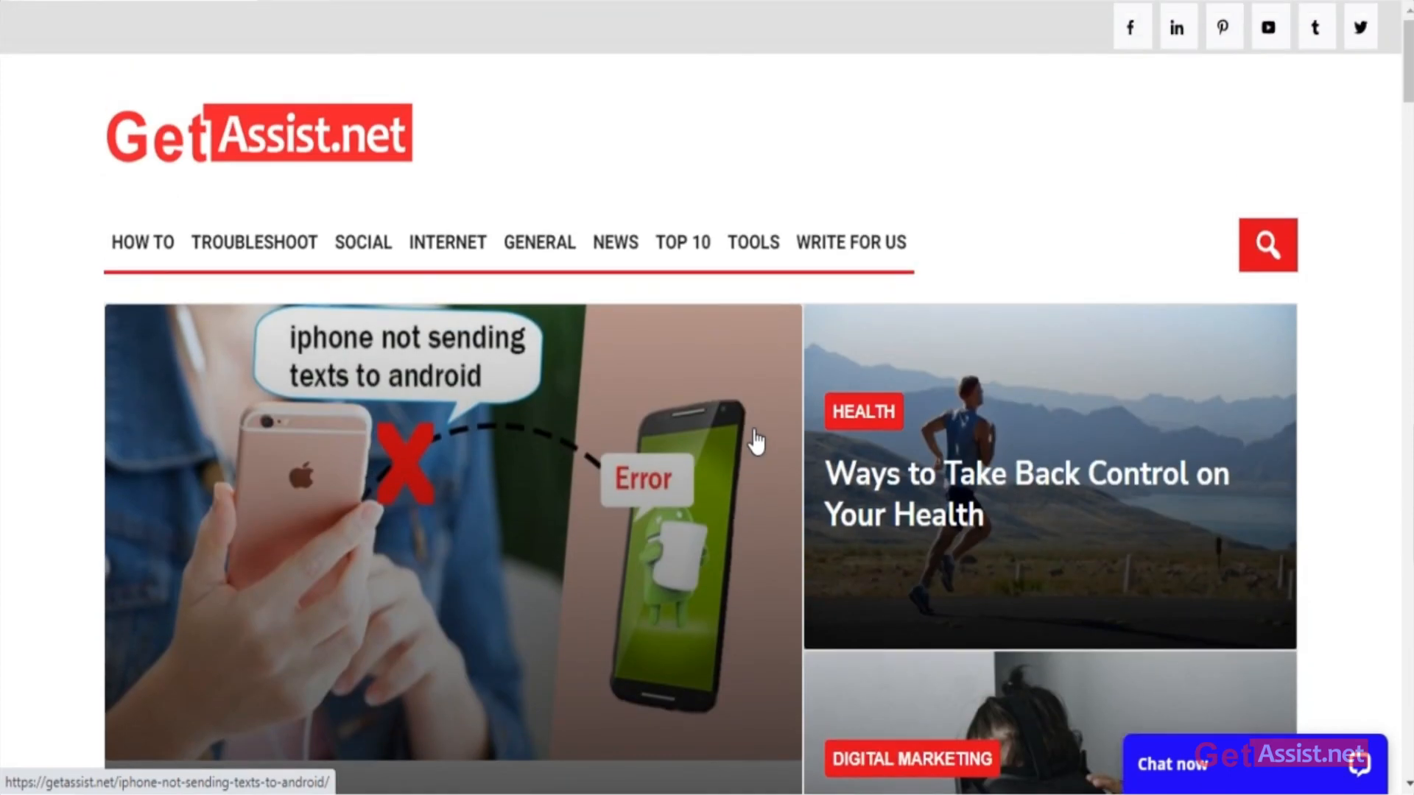
scroll(down, 3)
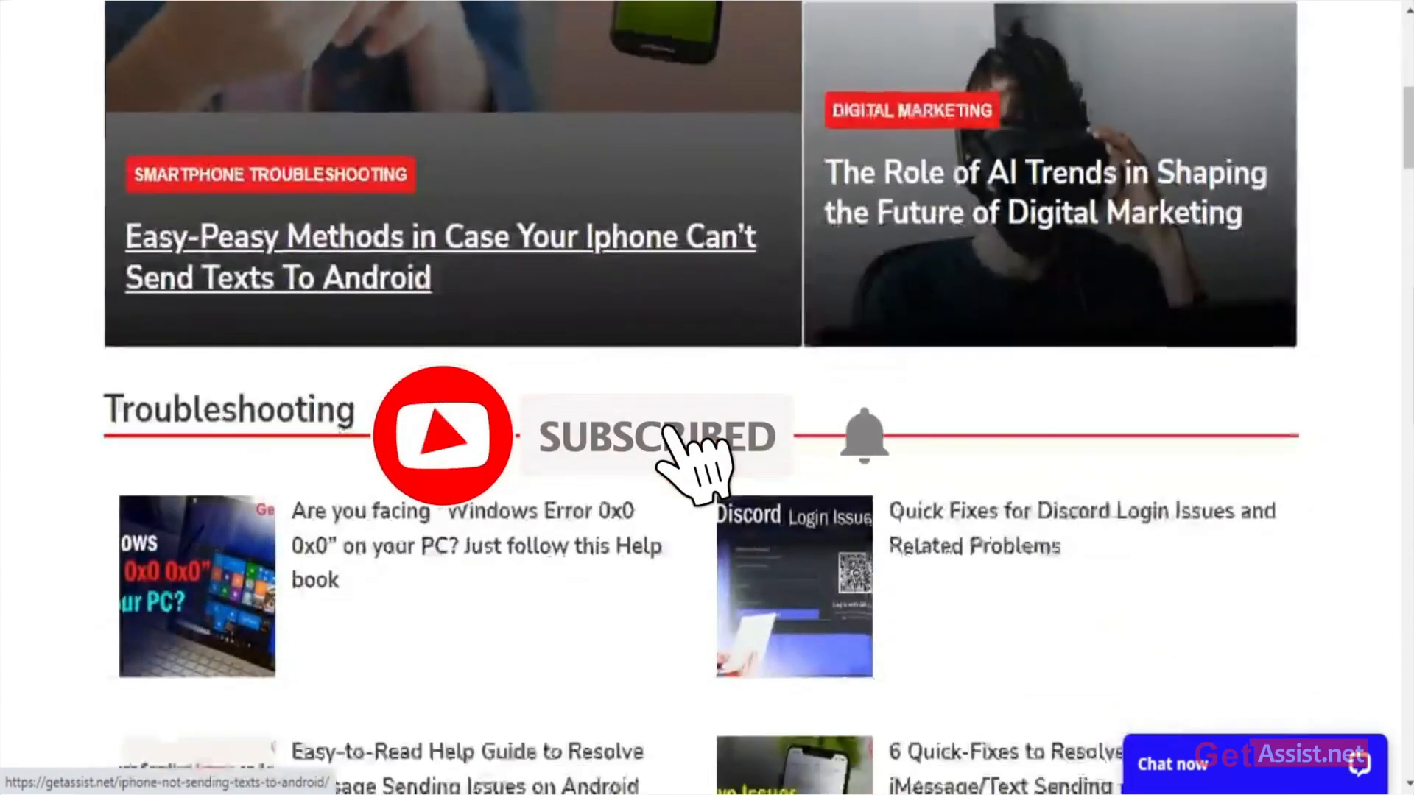
scroll(up, 3)
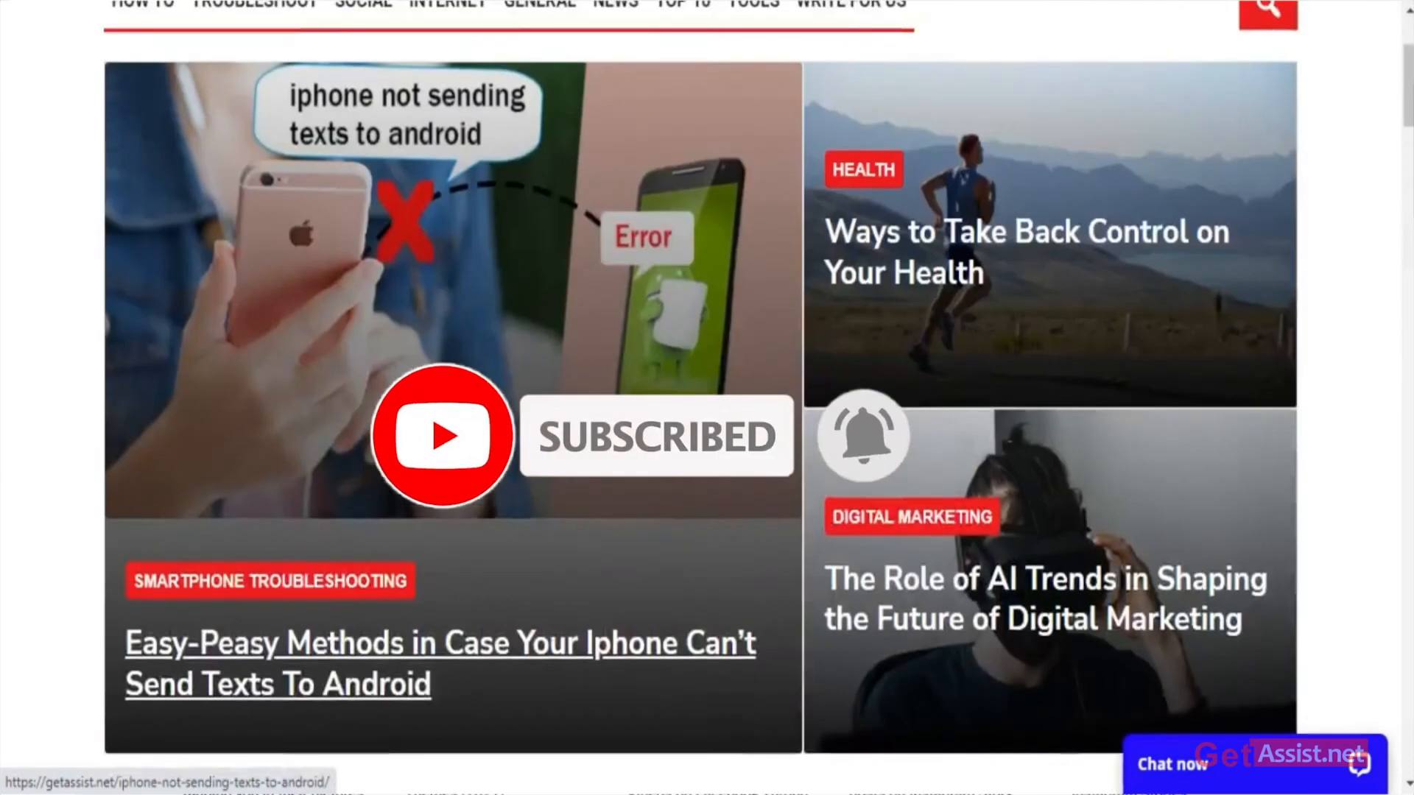